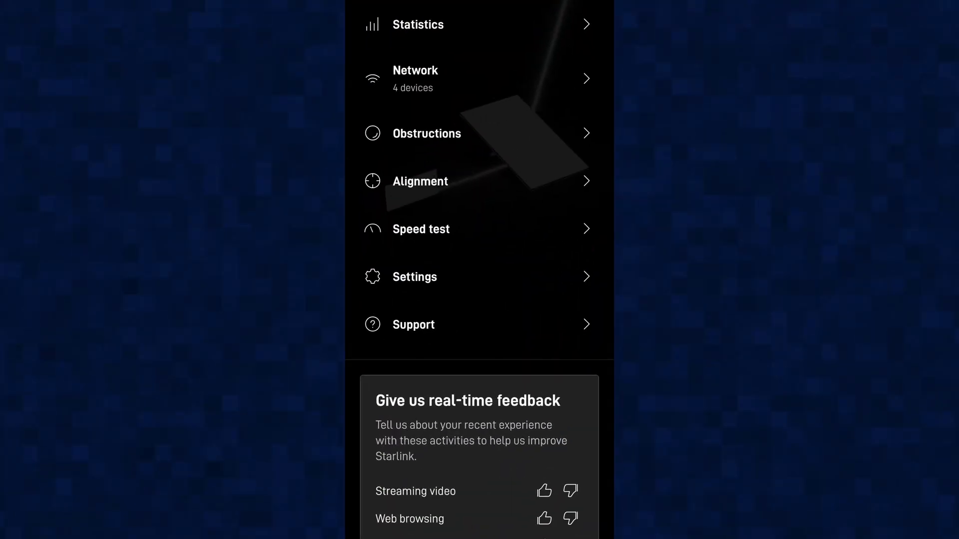
Reach the router's Settings page from the Starlink home screen.
scroll(up, 3)
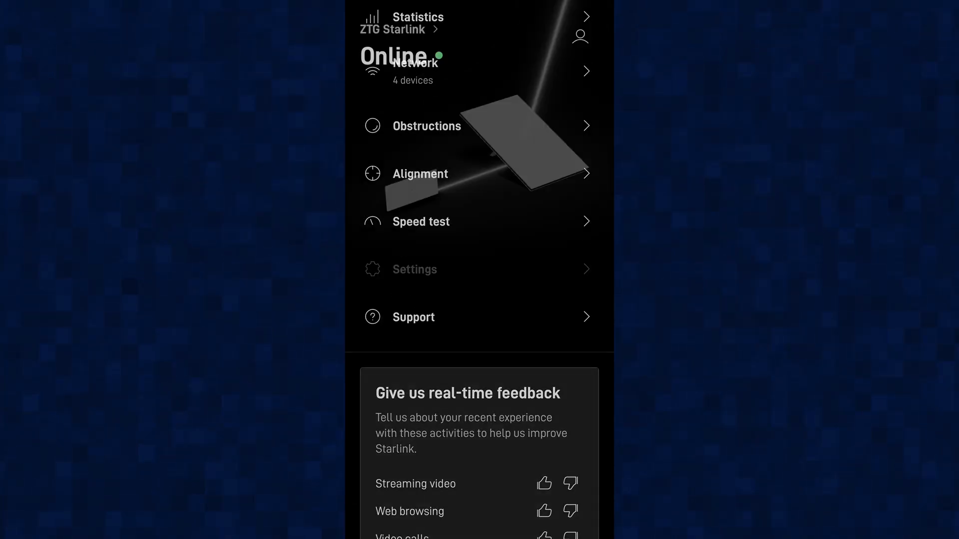
click(414, 268)
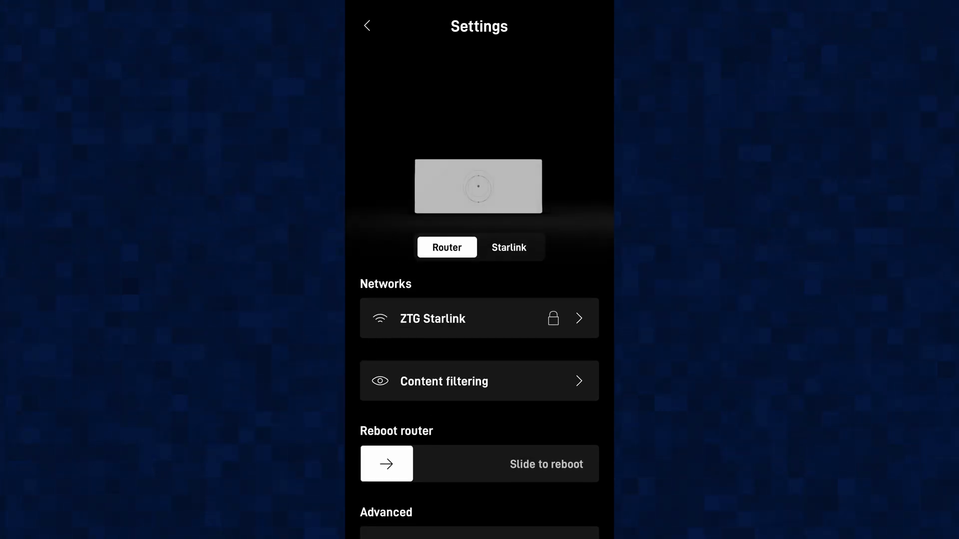
Enable 'Split 2.4 / 5 GHz networks' for the ZTG Starlink network.
click(479, 317)
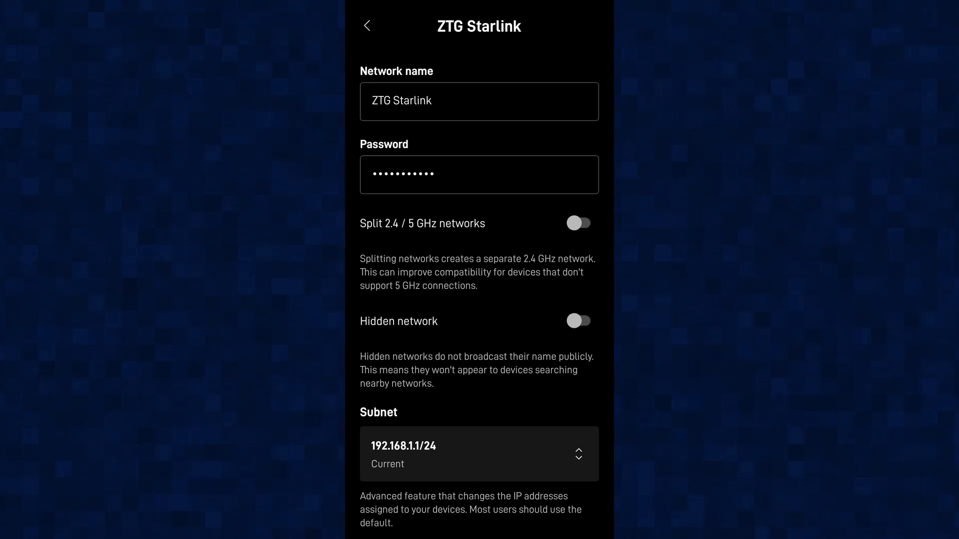
click(579, 223)
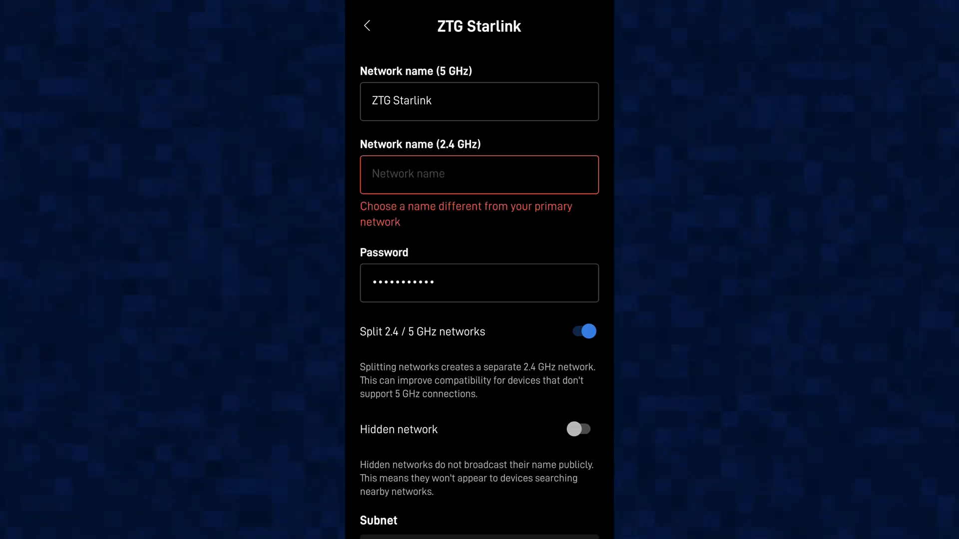
Name the 2.4 GHz network 'ZTG Starlink Wide', leaving 5 GHz as 'ZTG Starlink'.
click(478, 174)
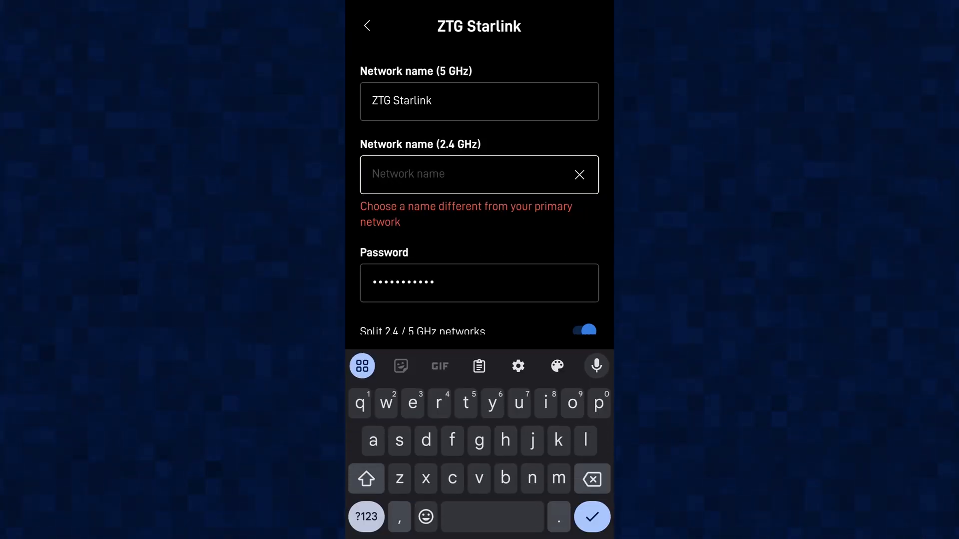
text(ZTG Star)
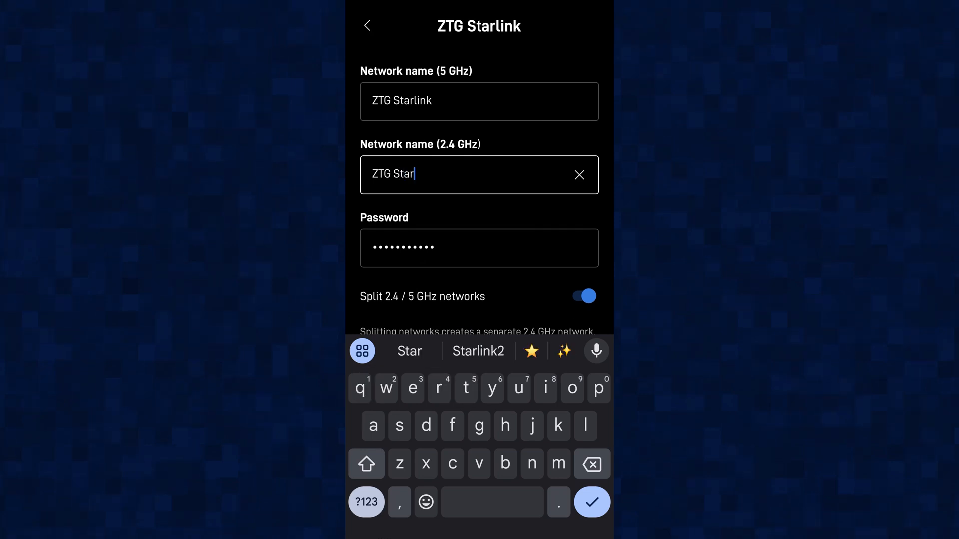
text(link)
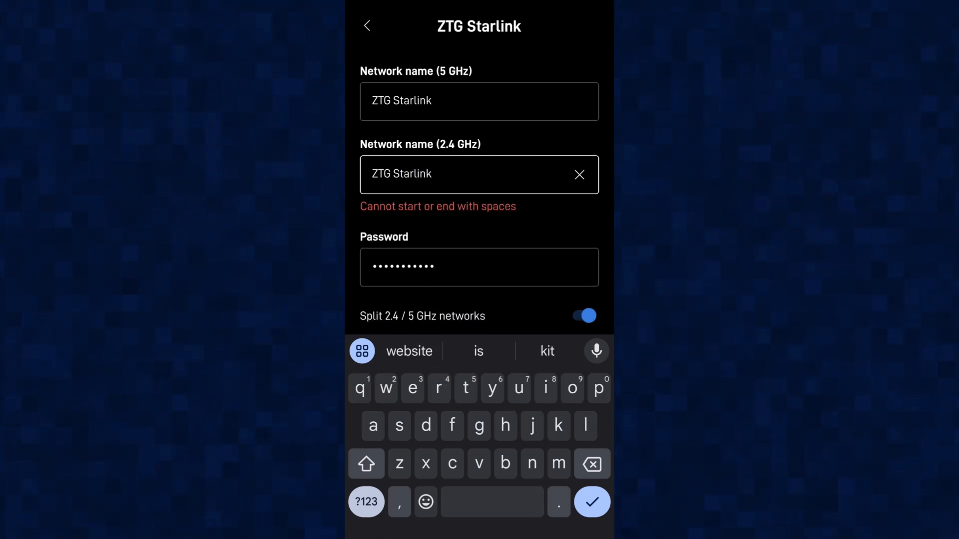
text(Wide)
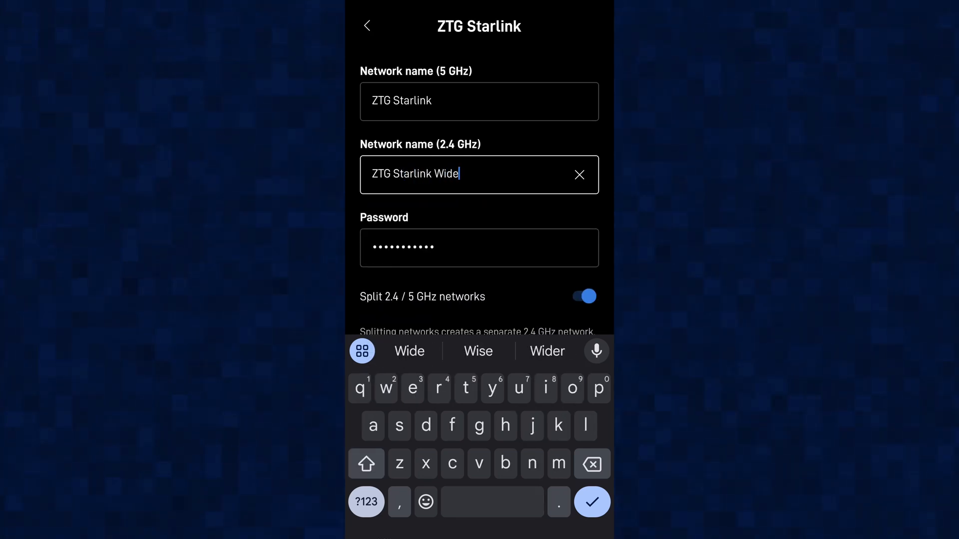
scroll(down, 3)
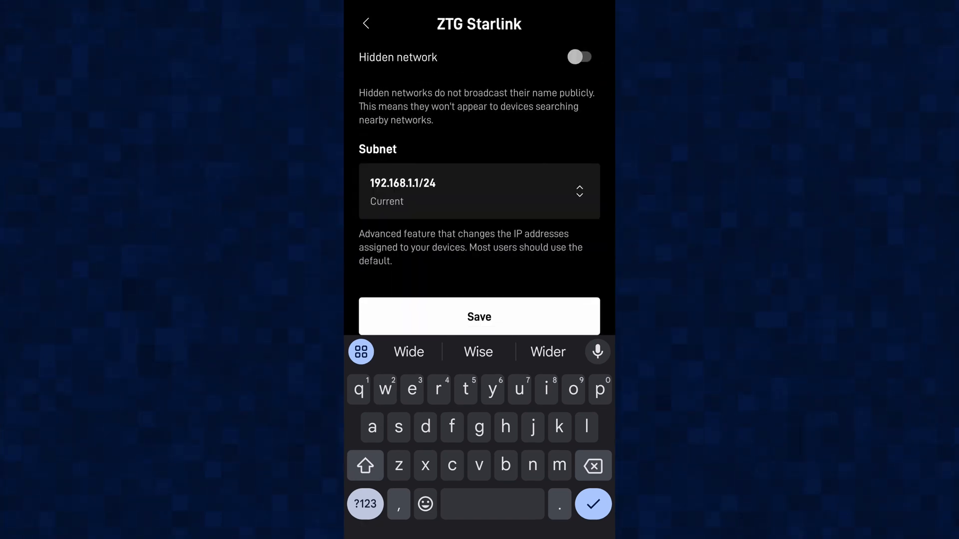
Save the split networks and confirm the 'Are you sure?' prompt.
click(478, 316)
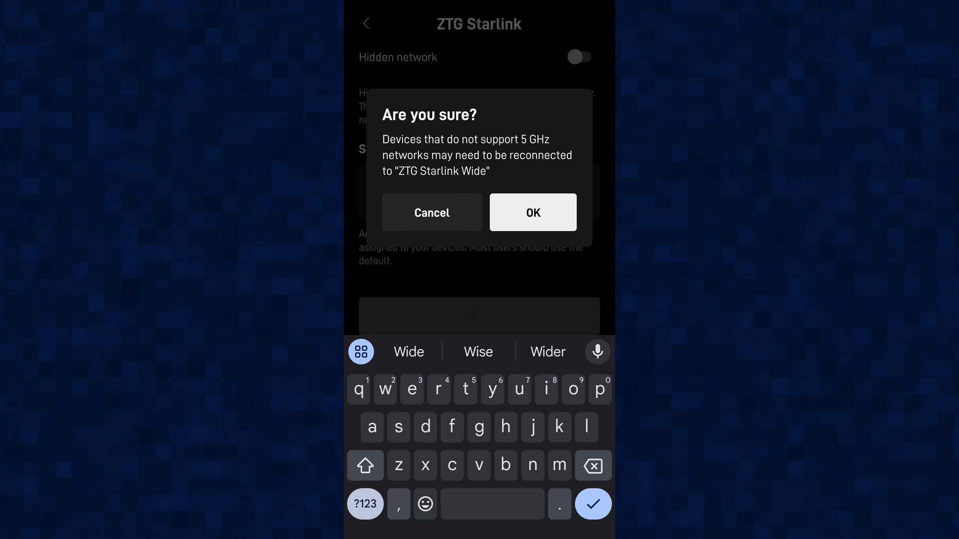
click(533, 211)
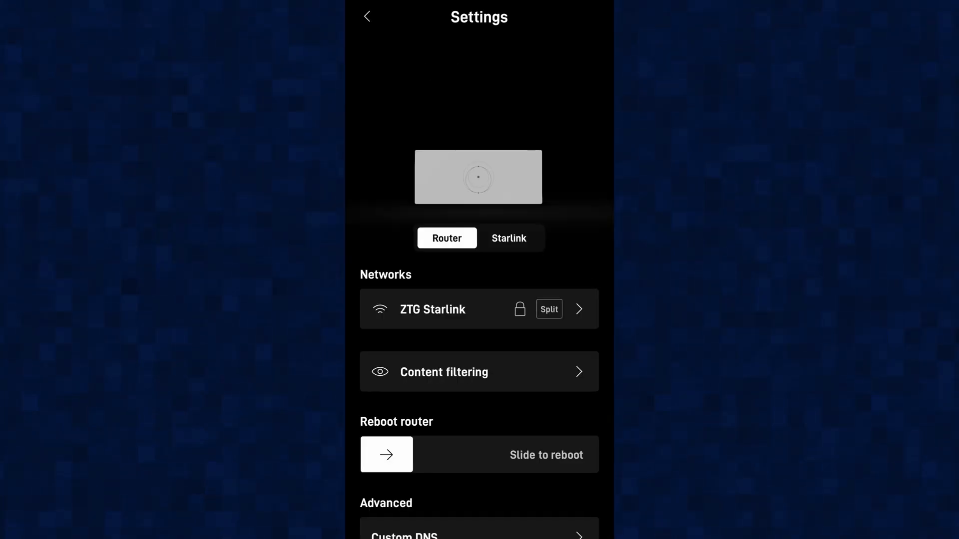
Check in the phone's Wi-Fi settings that it is connected to 'ZTG Starlink Wide'.
scroll(up, 3)
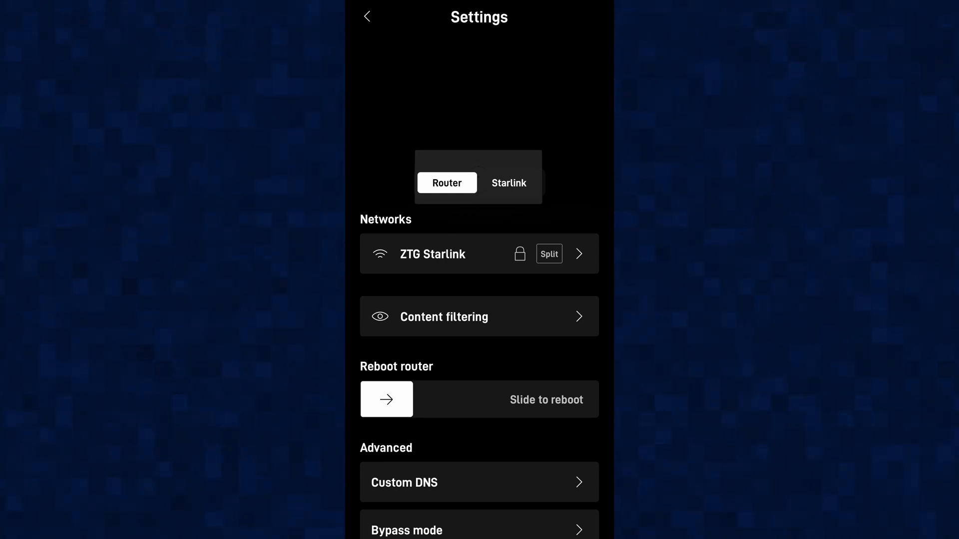
click(479, 253)
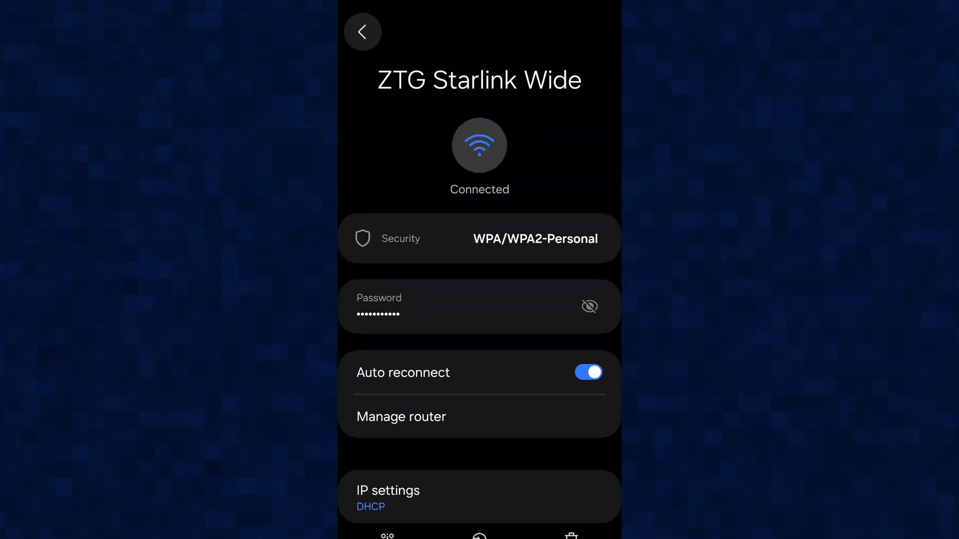
click(361, 32)
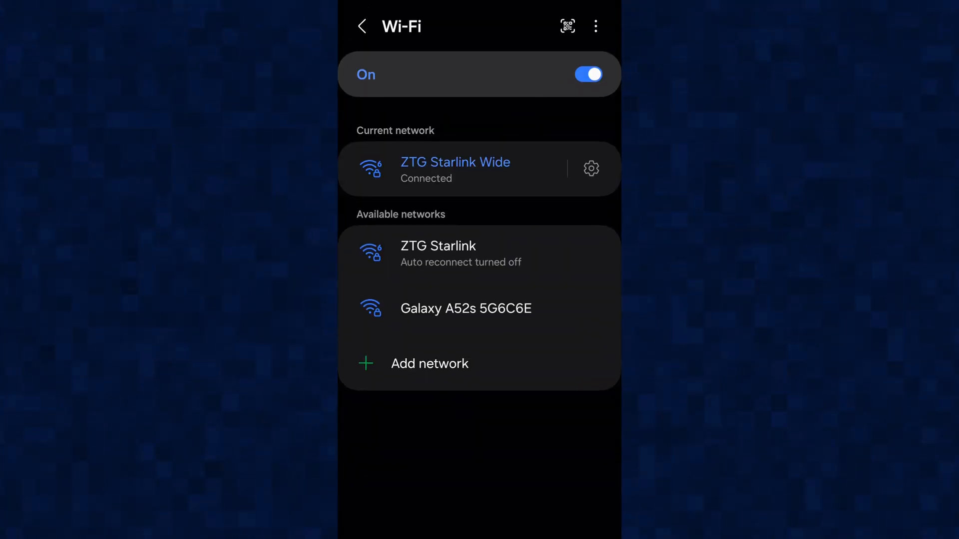